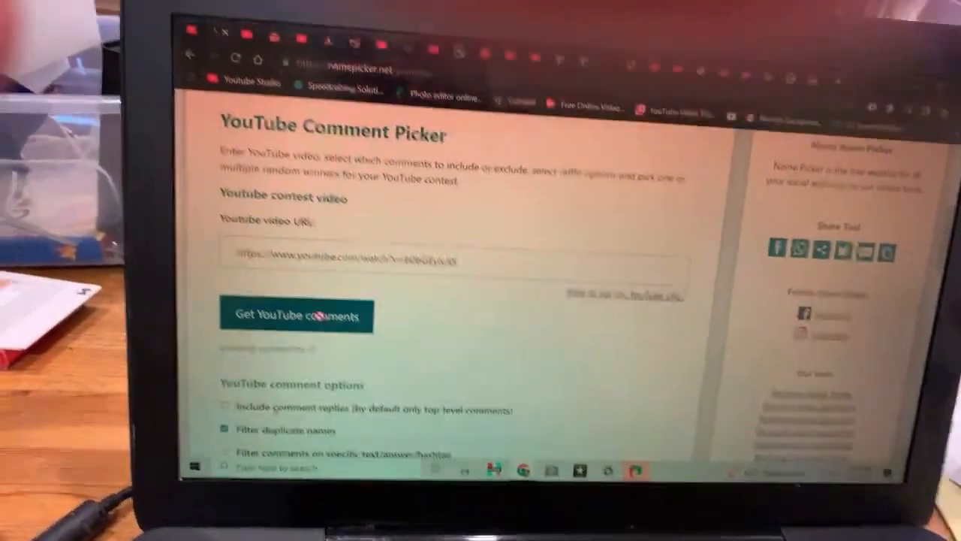
# Fetch the 329 comments from the entered YouTube contest video URL.
pyautogui.click(295, 315)
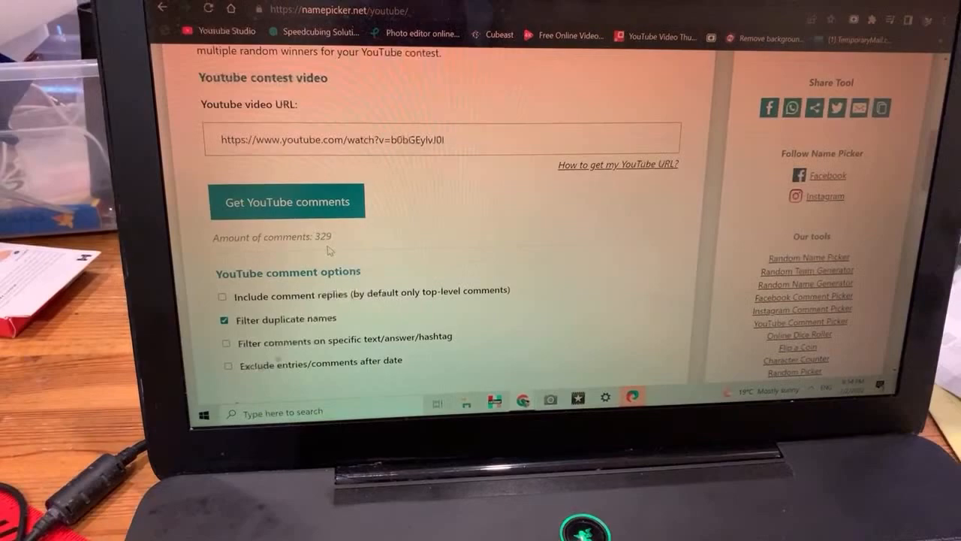
pyautogui.scroll(-3)
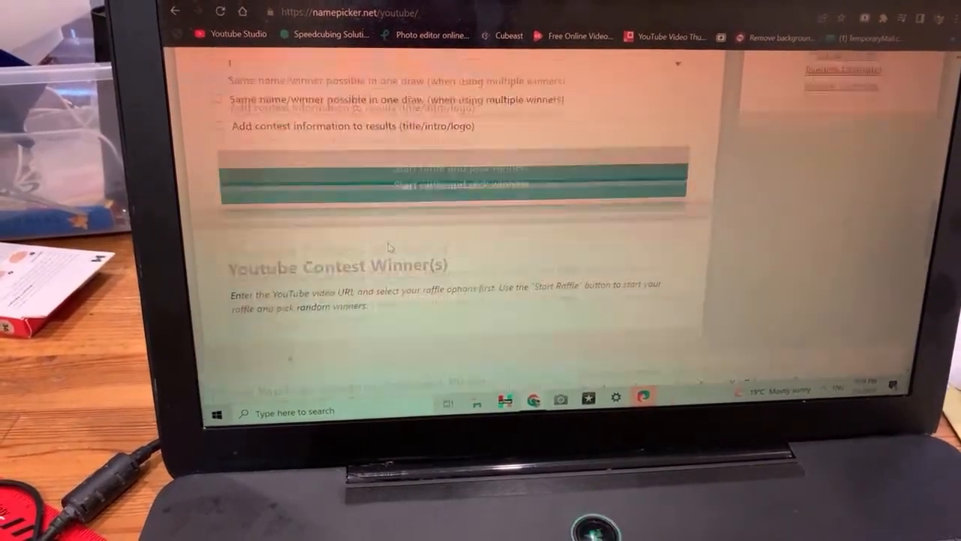
pyautogui.click(450, 180)
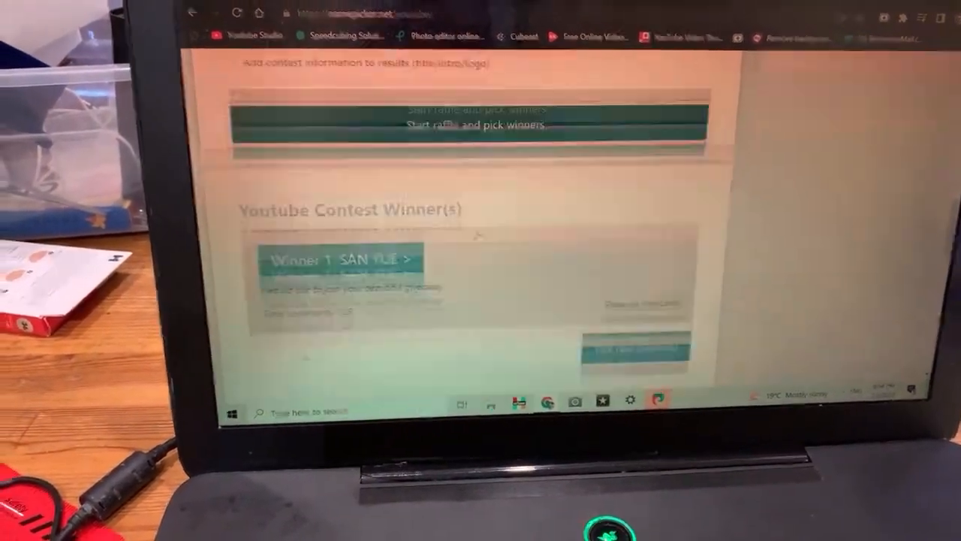
pyautogui.scroll(-3)
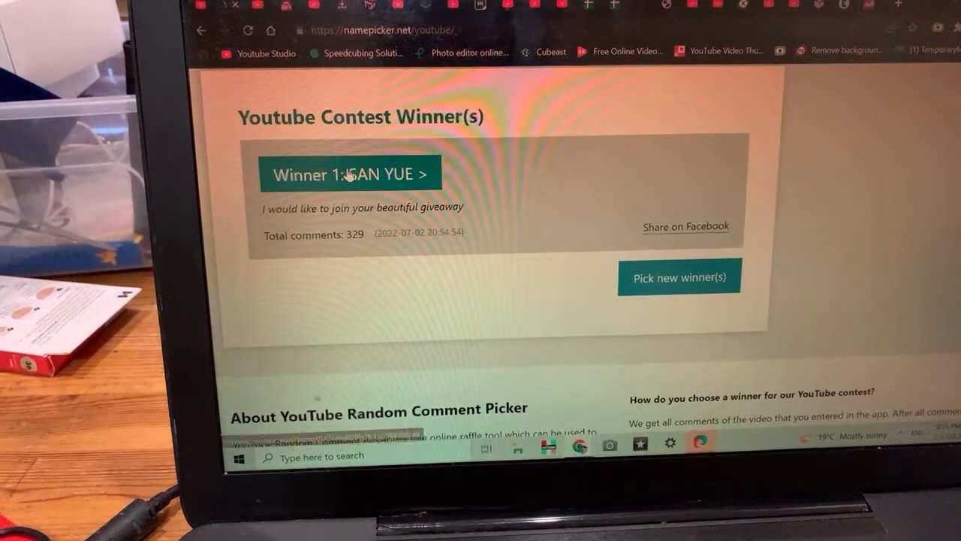
# Open SAN YUE's YouTube channel and check its About, Channels and Videos tabs.
pyautogui.click(352, 173)
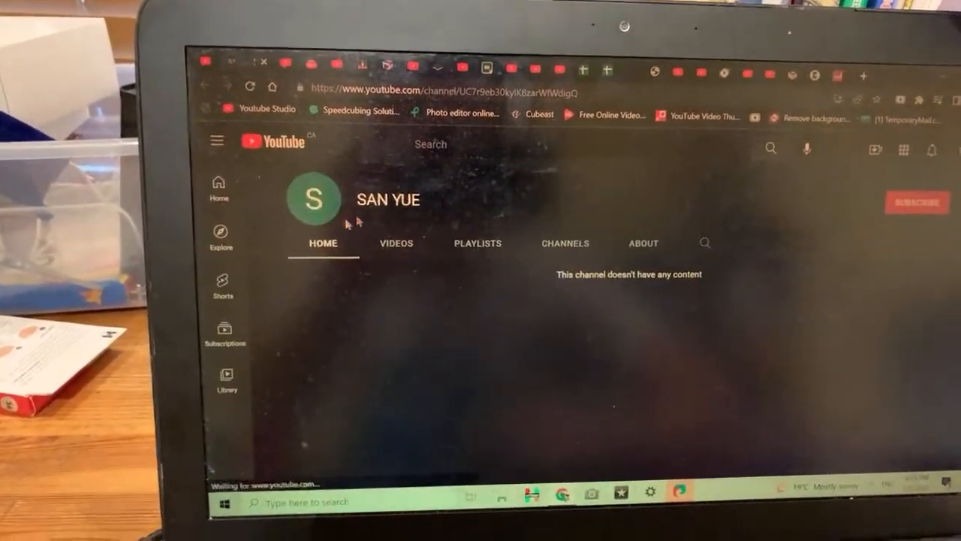
pyautogui.click(643, 242)
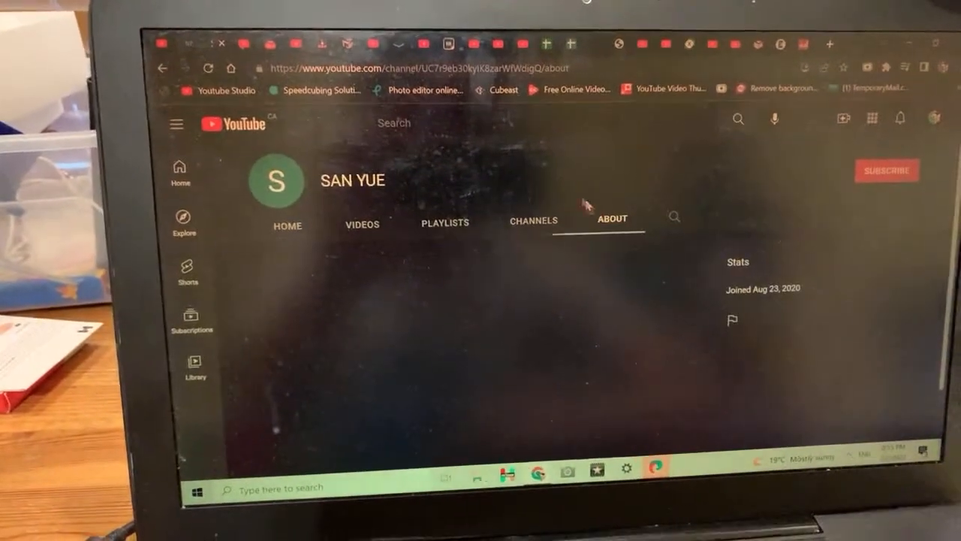
pyautogui.click(533, 220)
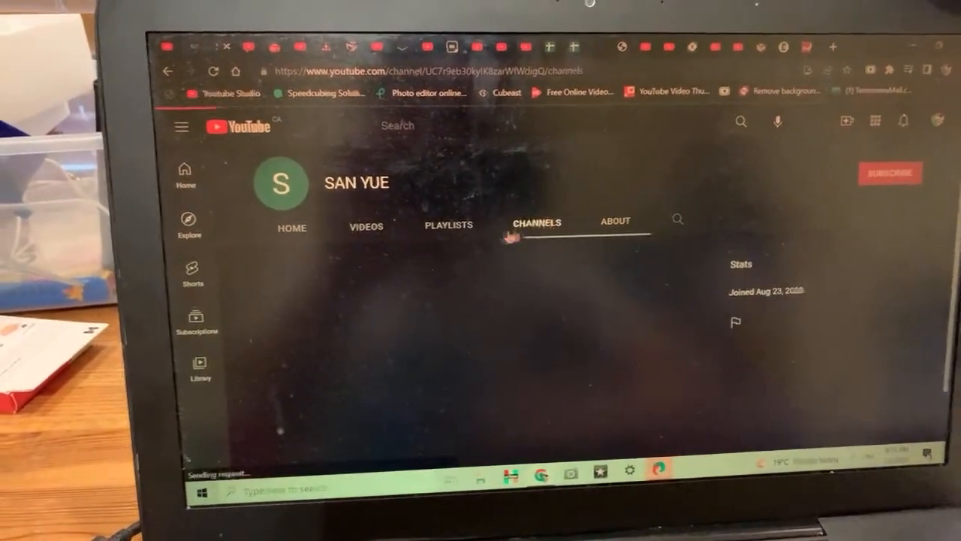
pyautogui.click(365, 226)
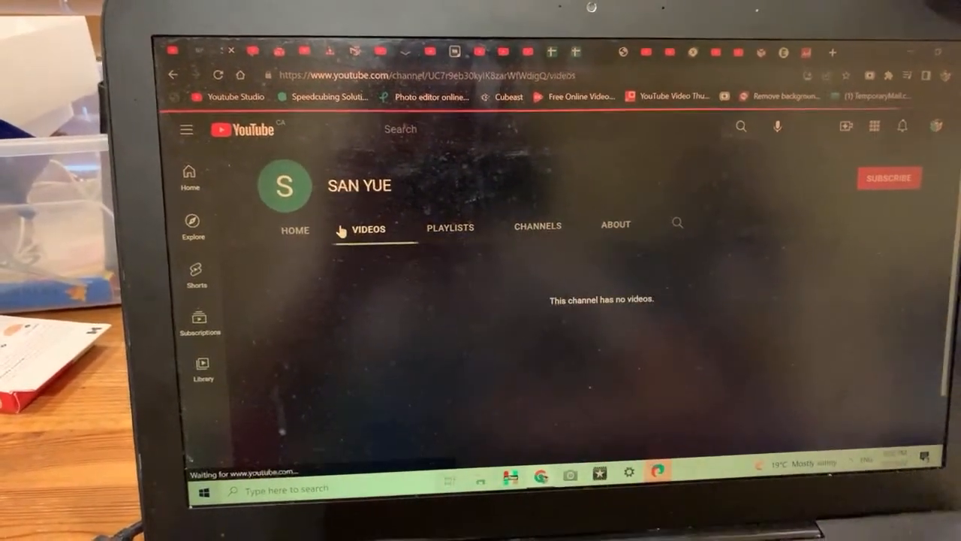